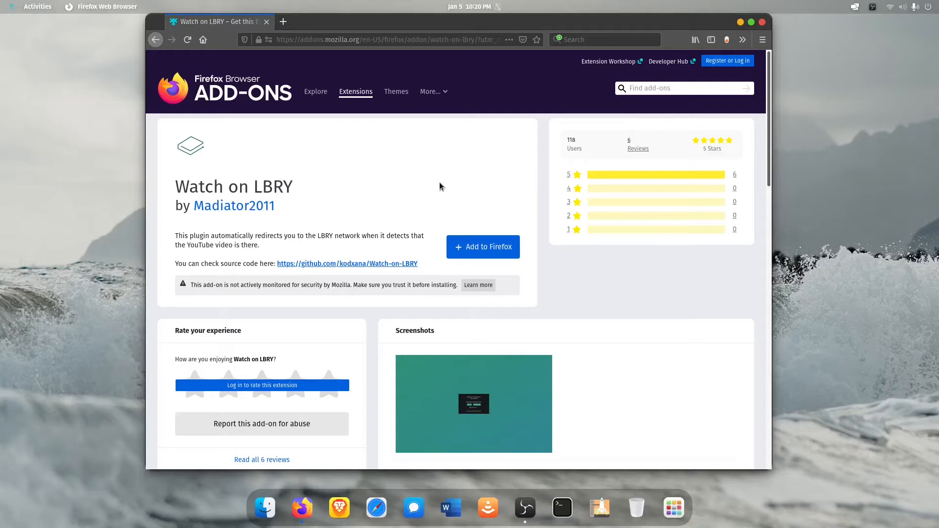
{"action": "mouse_move", "coordinate": [482, 246]}
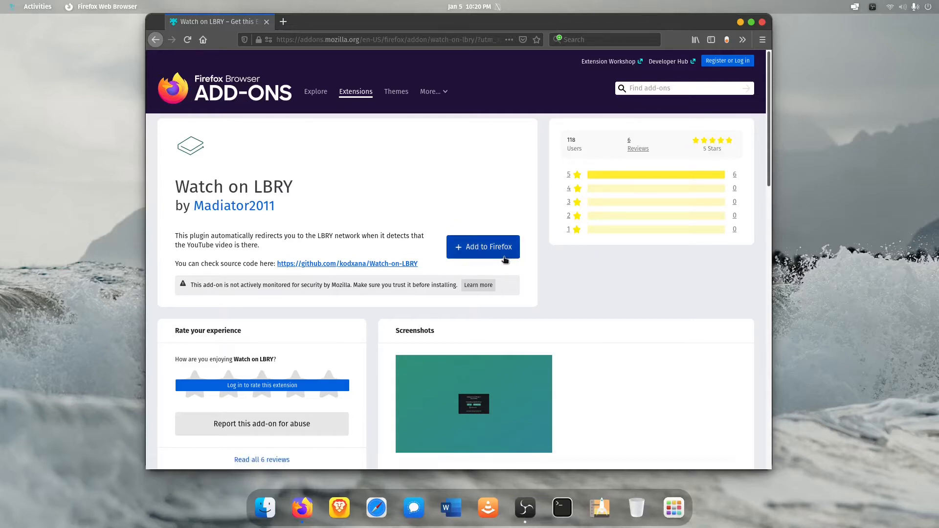
{"action": "mouse_move", "coordinate": [376, 377]}
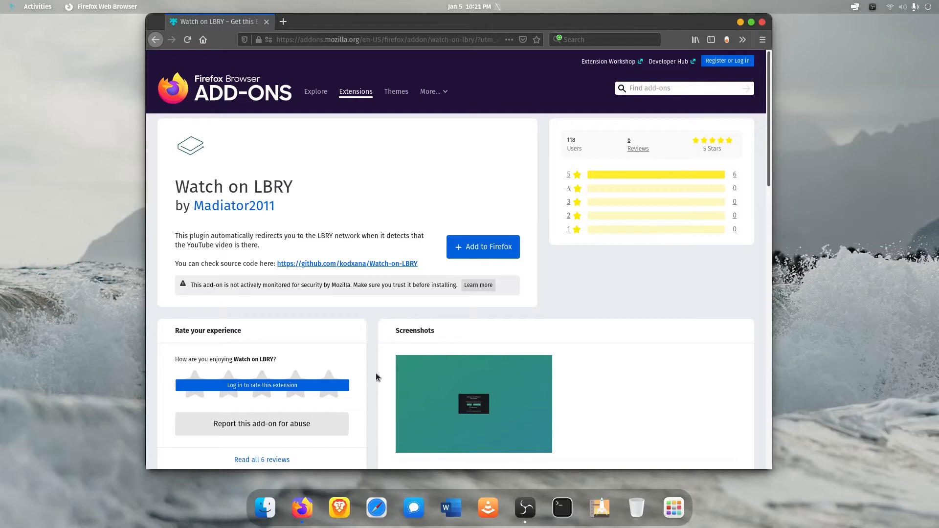
{"action": "mouse_move", "coordinate": [510, 285]}
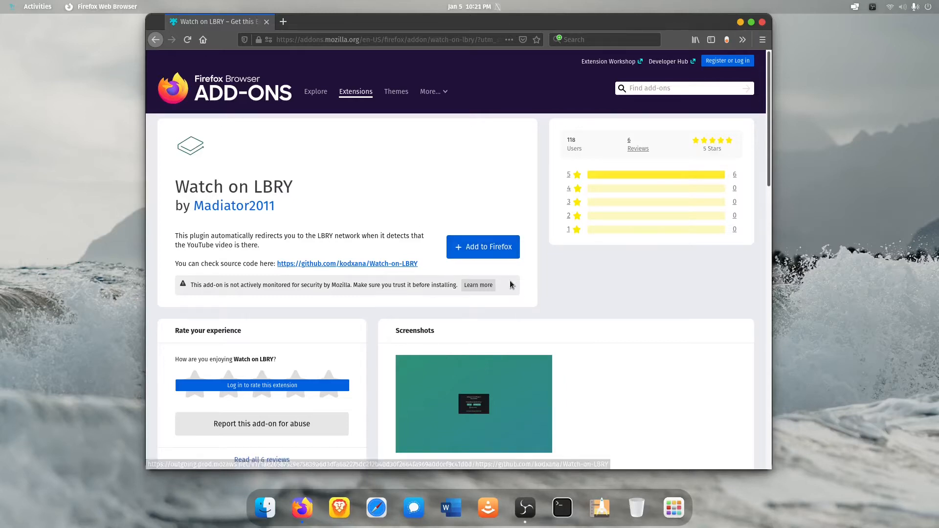
- Add Watch on LBRY to Firefox, approve its permissions, and dismiss the installed notice
{"action": "left_click", "coordinate": [483, 246]}
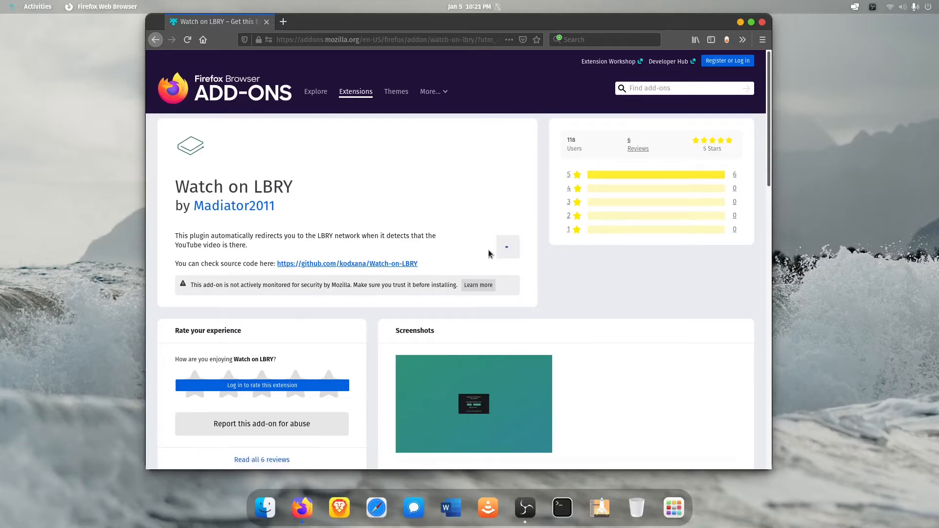
{"action": "left_click", "coordinate": [507, 248]}
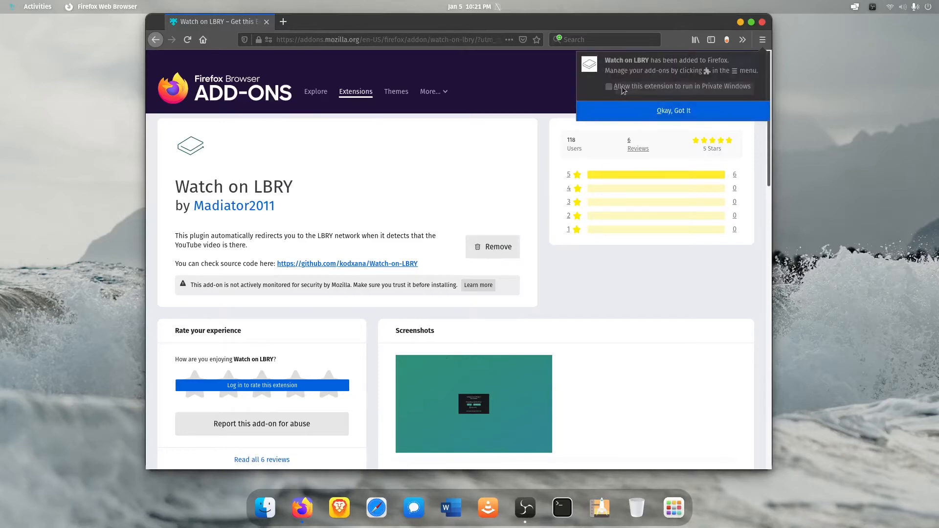
{"action": "left_click", "coordinate": [673, 110]}
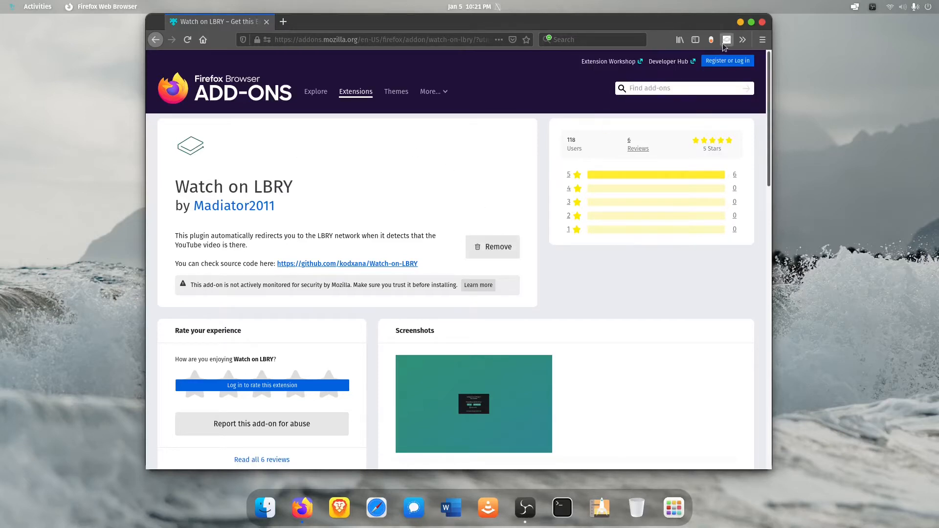
{"action": "left_click", "coordinate": [726, 39]}
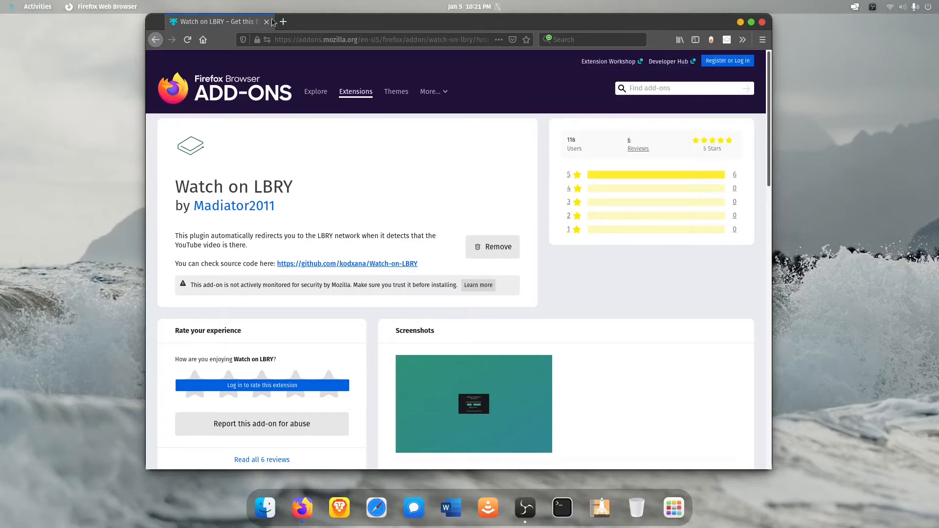
{"action": "mouse_move", "coordinate": [299, 27]}
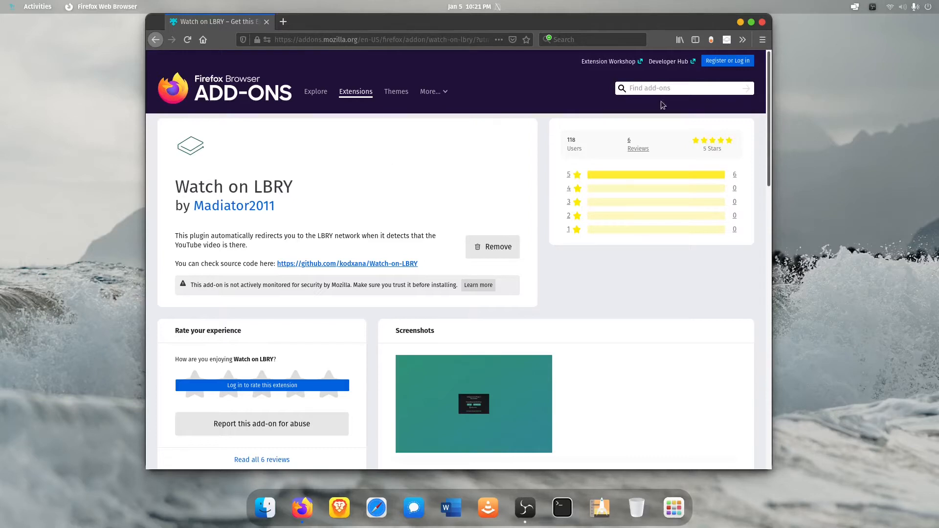
{"action": "mouse_move", "coordinate": [726, 40]}
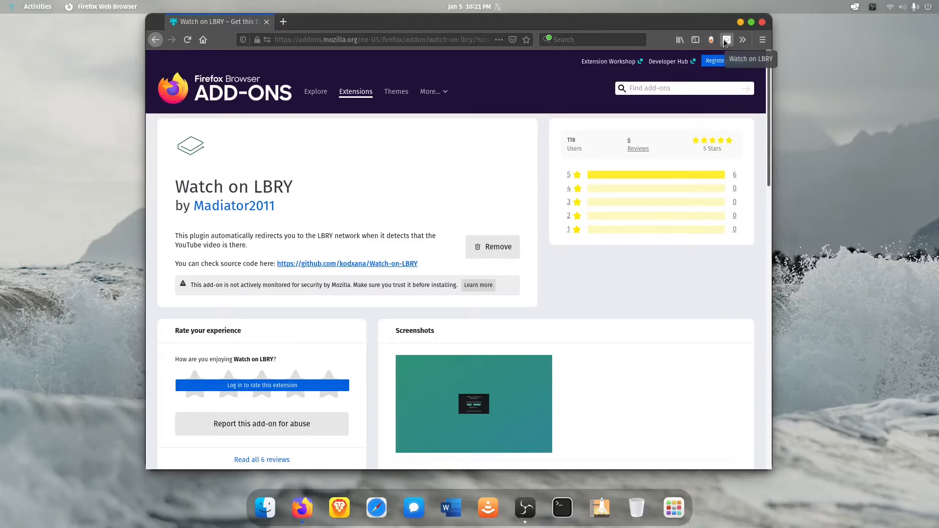
- Open the Watch on LBRY toolbar popup showing redirection and destination options
{"action": "left_click", "coordinate": [726, 40]}
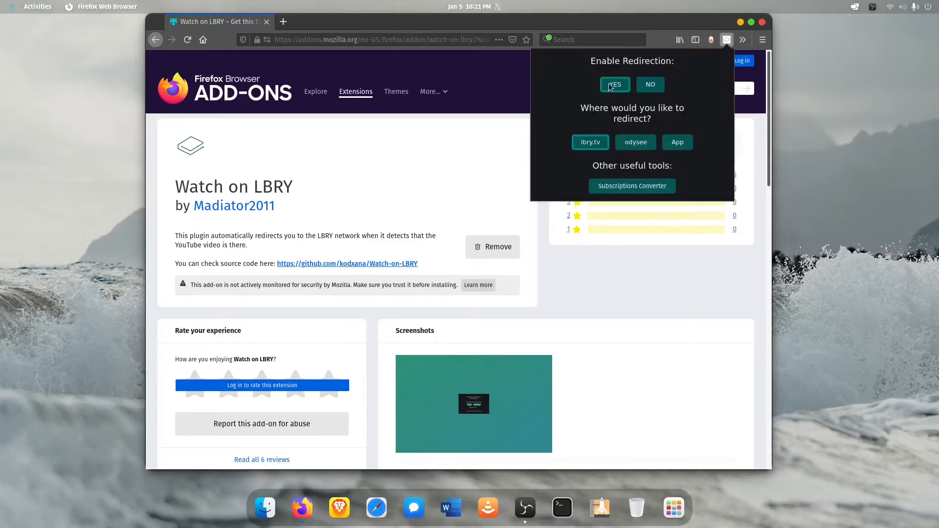
{"action": "mouse_move", "coordinate": [635, 142]}
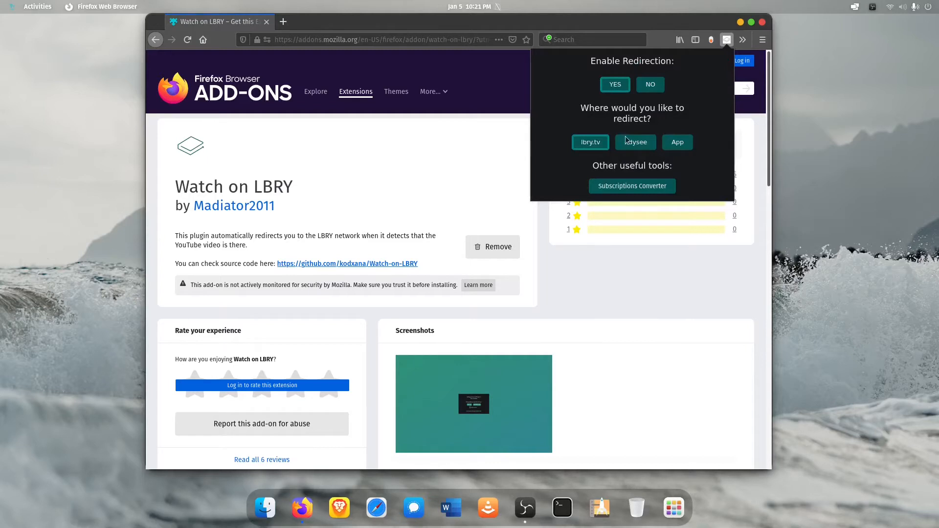
{"action": "mouse_move", "coordinate": [675, 146]}
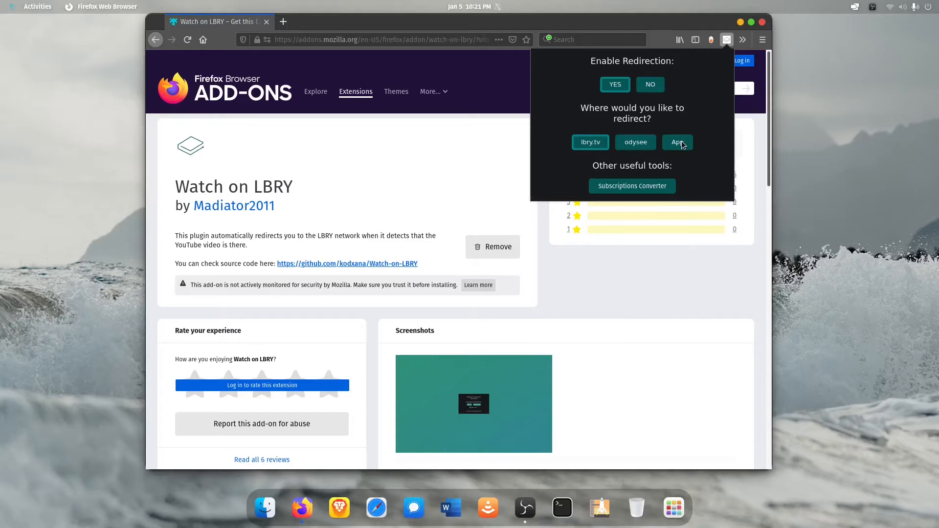
{"action": "mouse_move", "coordinate": [636, 146]}
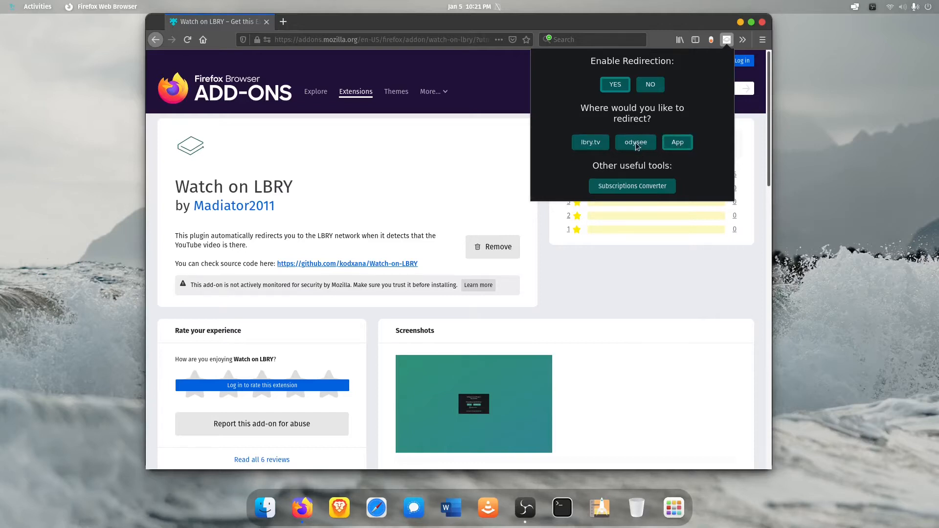
{"action": "mouse_move", "coordinate": [635, 148]}
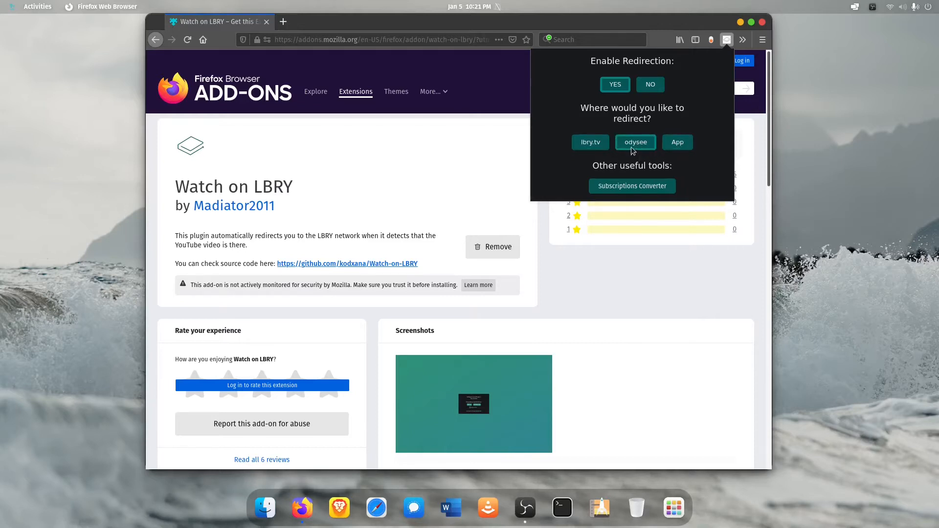
{"action": "mouse_move", "coordinate": [631, 186]}
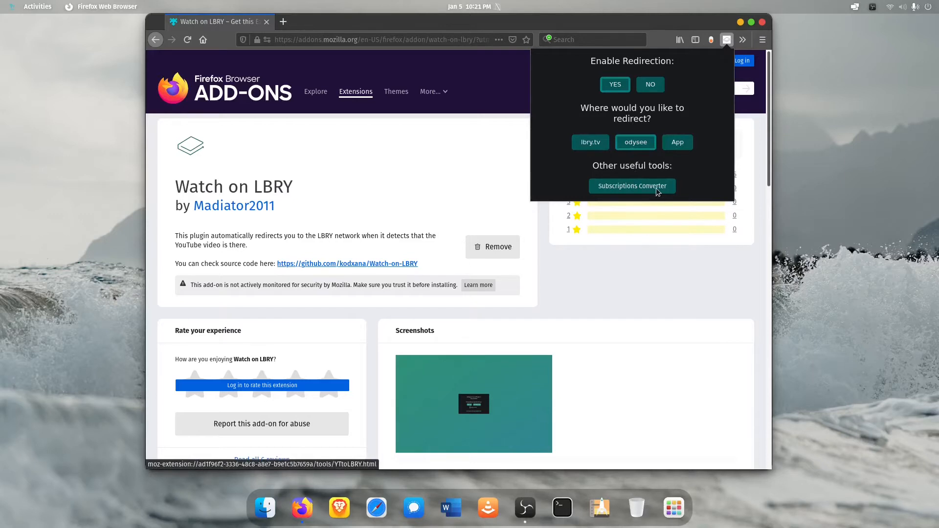
- Launch the Subscriptions Converter from the Watch on LBRY popup and review its Google Takeout instructions
{"action": "left_click", "coordinate": [632, 186]}
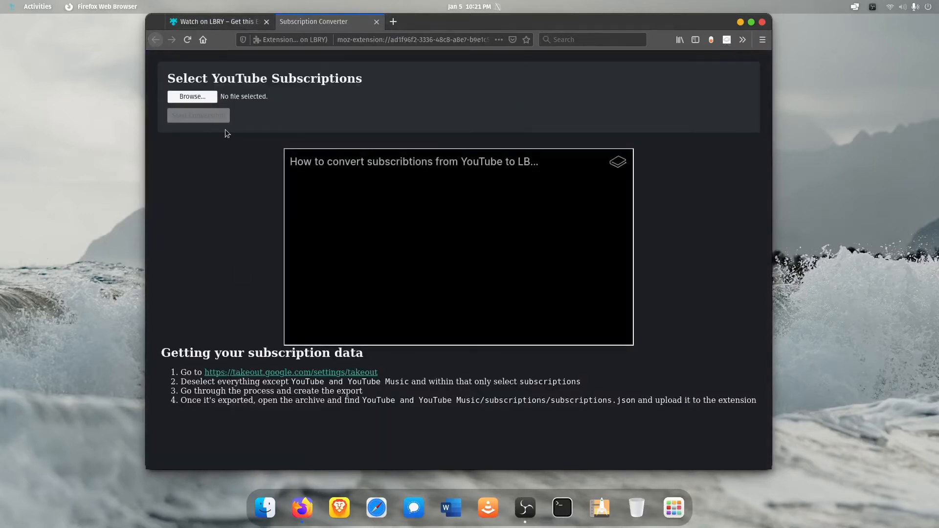
{"action": "mouse_move", "coordinate": [186, 368]}
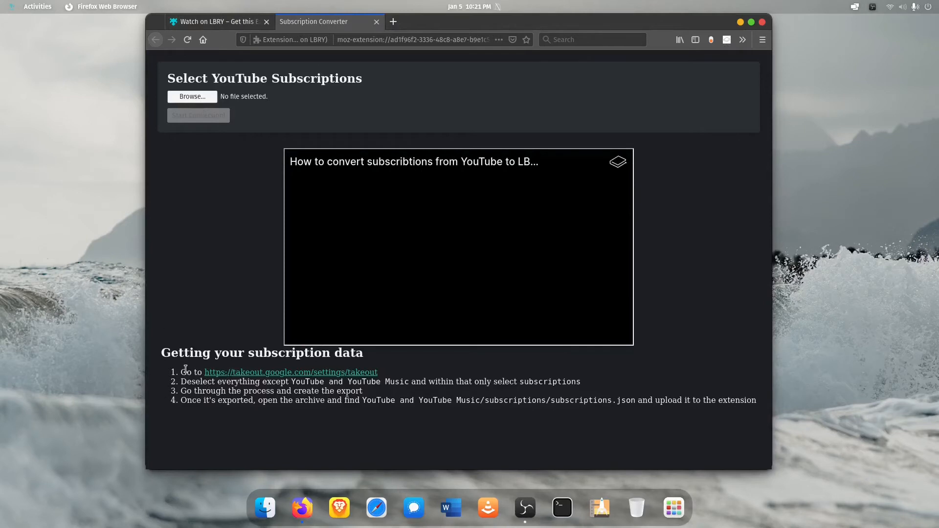
{"action": "mouse_move", "coordinate": [382, 381]}
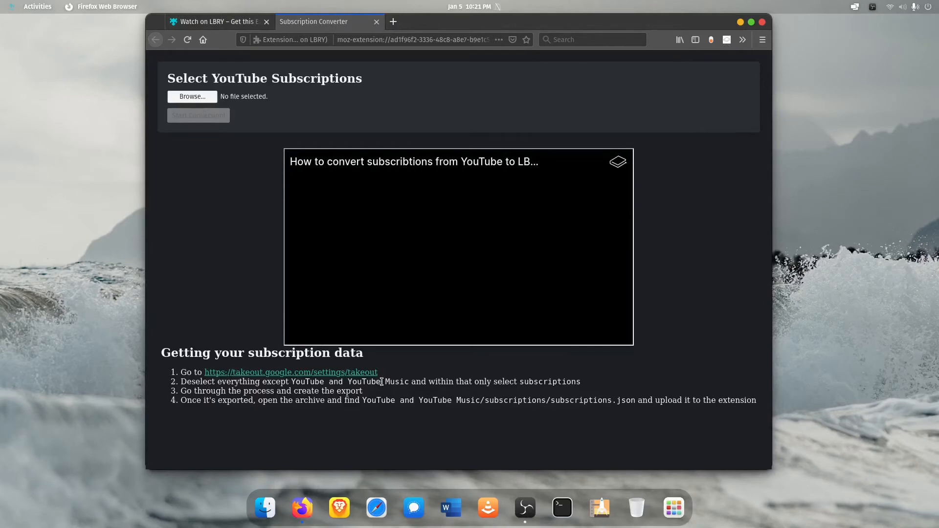
{"action": "mouse_move", "coordinate": [417, 389]}
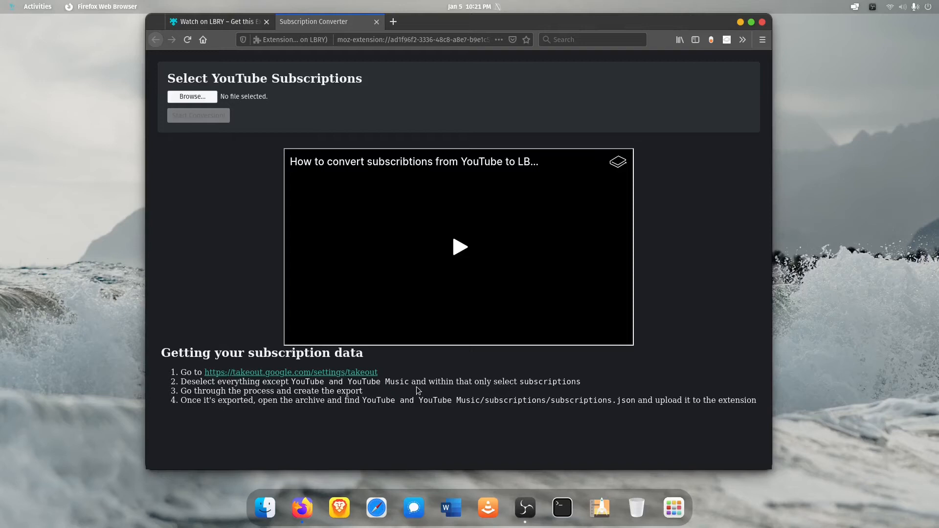
{"action": "mouse_move", "coordinate": [458, 246]}
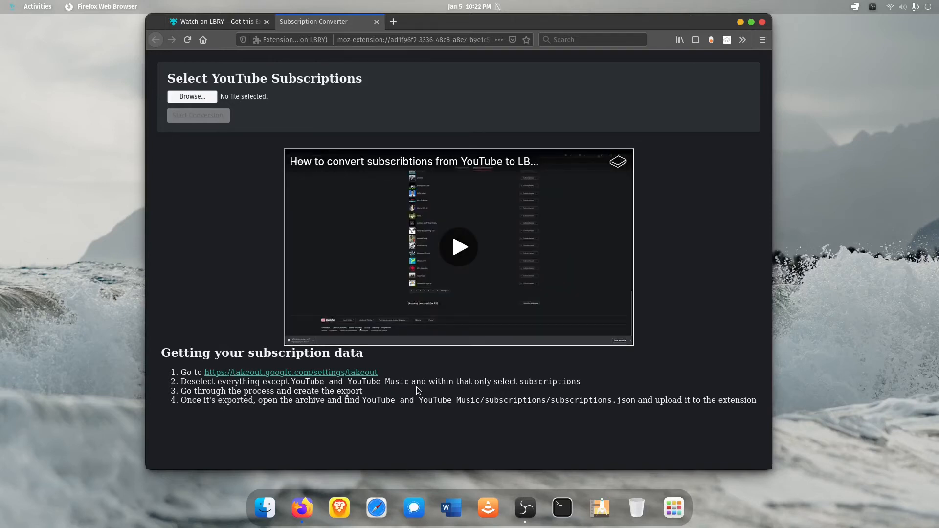
{"action": "double_click", "coordinate": [208, 381]}
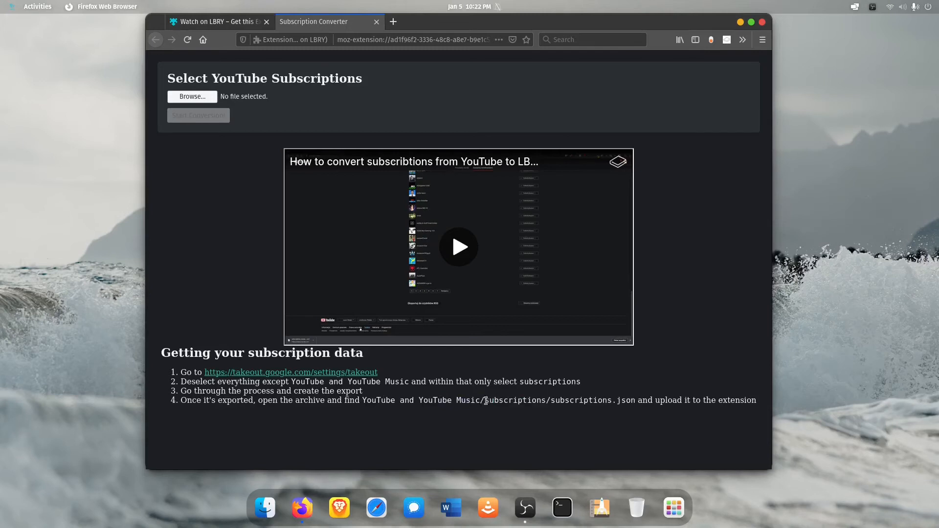
{"action": "double_click", "coordinate": [622, 400]}
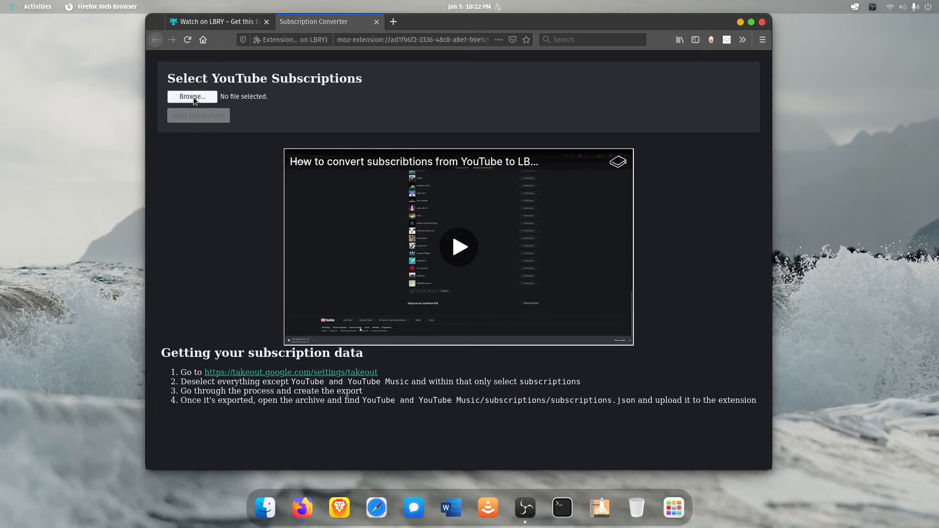
- Start choosing a subscriptions file to upload, then cancel the upload
{"action": "left_click", "coordinate": [191, 96]}
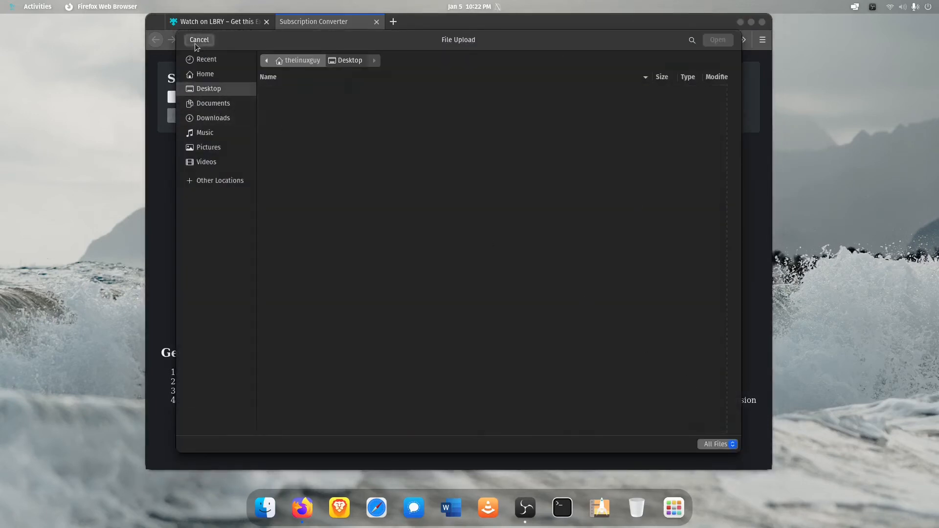
{"action": "left_click", "coordinate": [199, 40]}
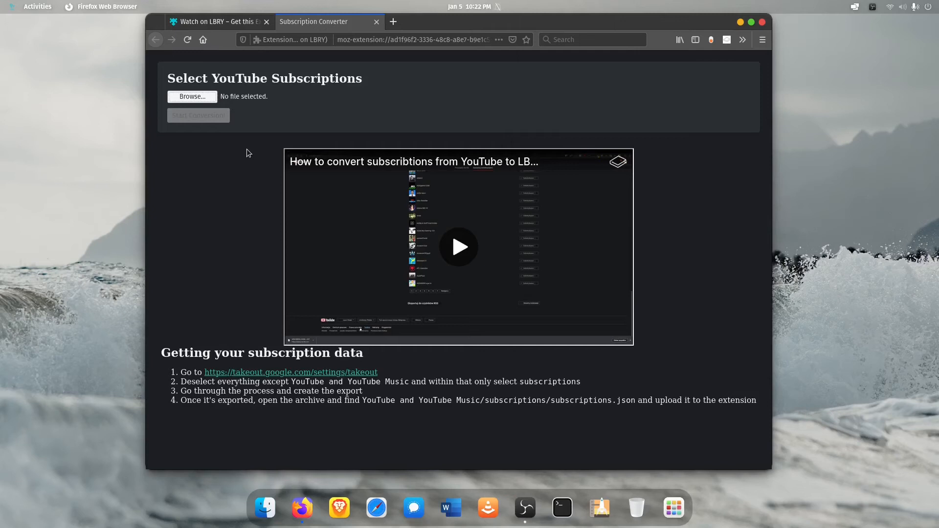
{"action": "mouse_move", "coordinate": [302, 38]}
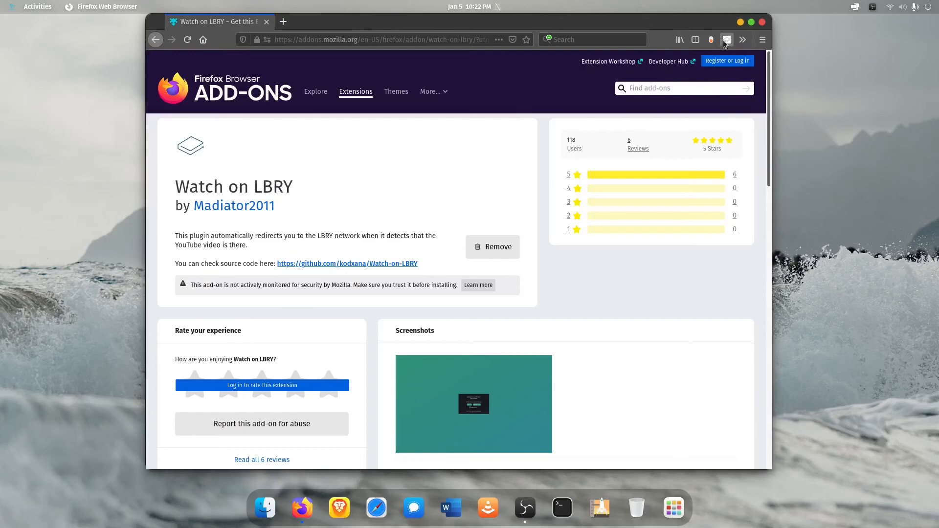
- Reopen the Watch on LBRY popup to confirm redirection to odysee
{"action": "left_click", "coordinate": [726, 40]}
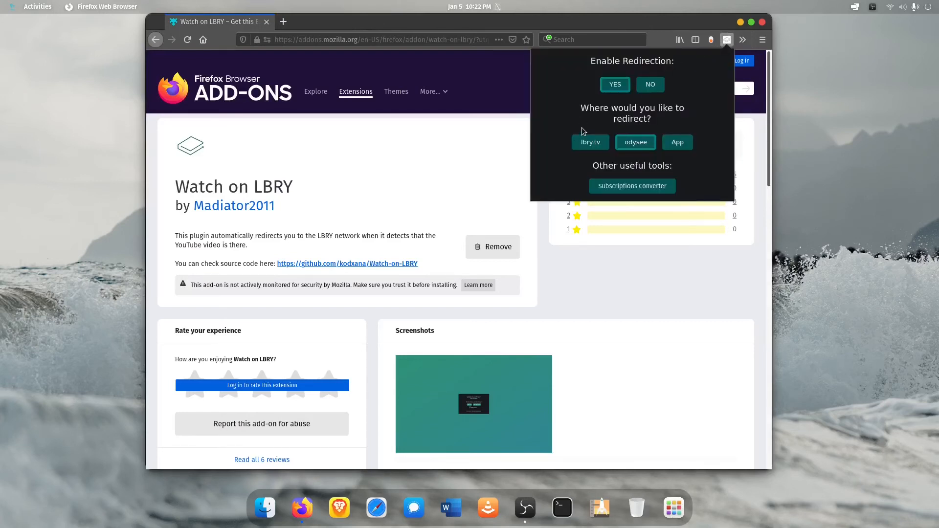
{"action": "mouse_move", "coordinate": [635, 142]}
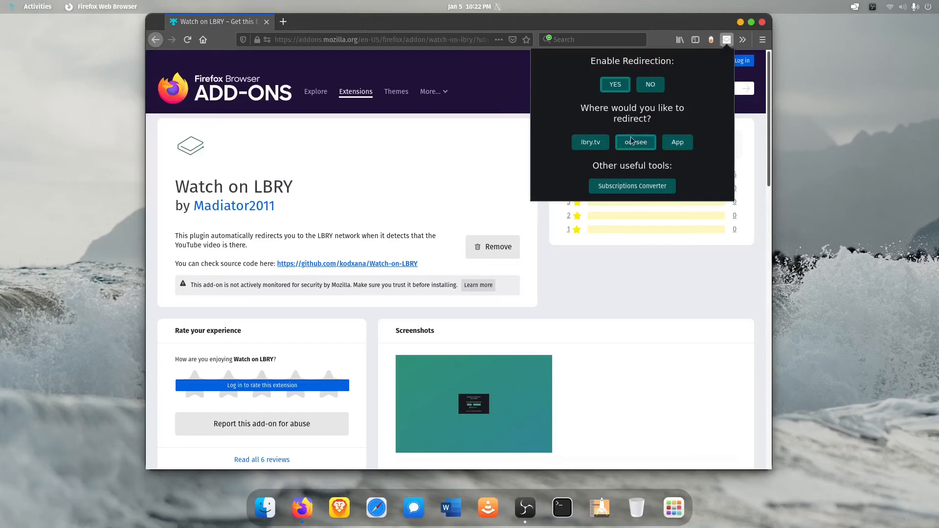